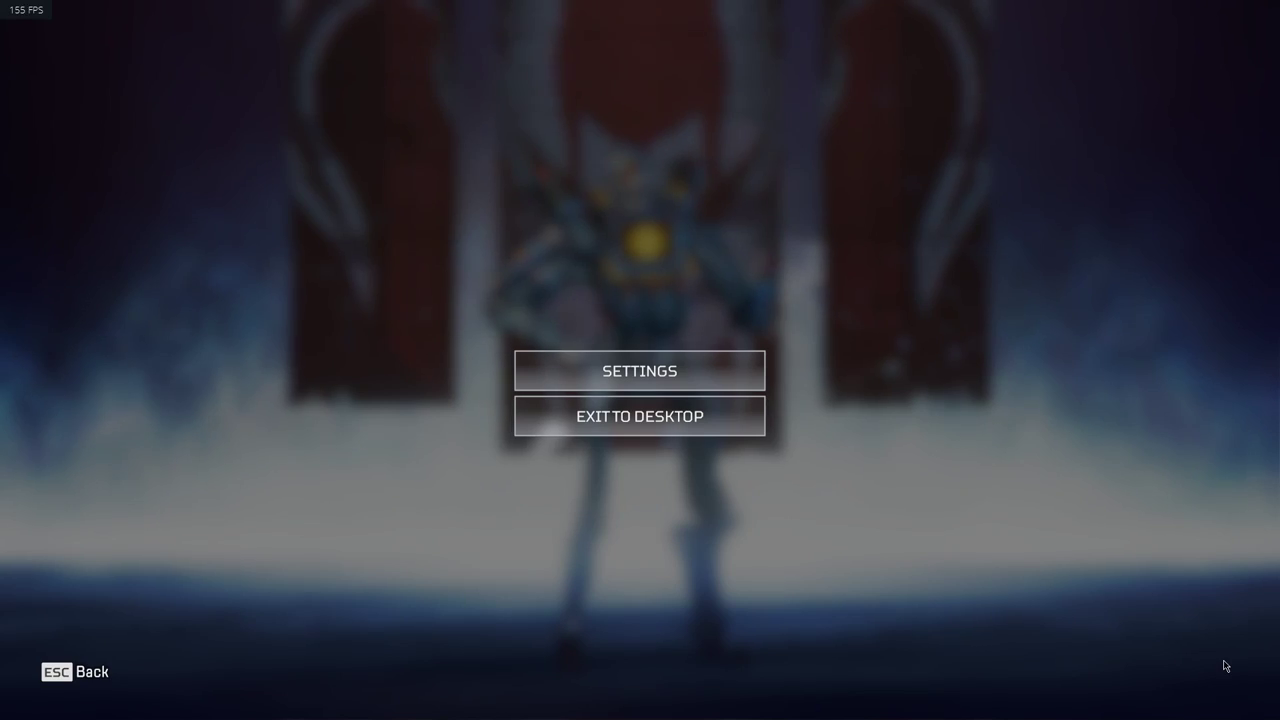
Enter the game's Settings, landing on the Video page
{"action": "left_click", "coordinate": [640, 370]}
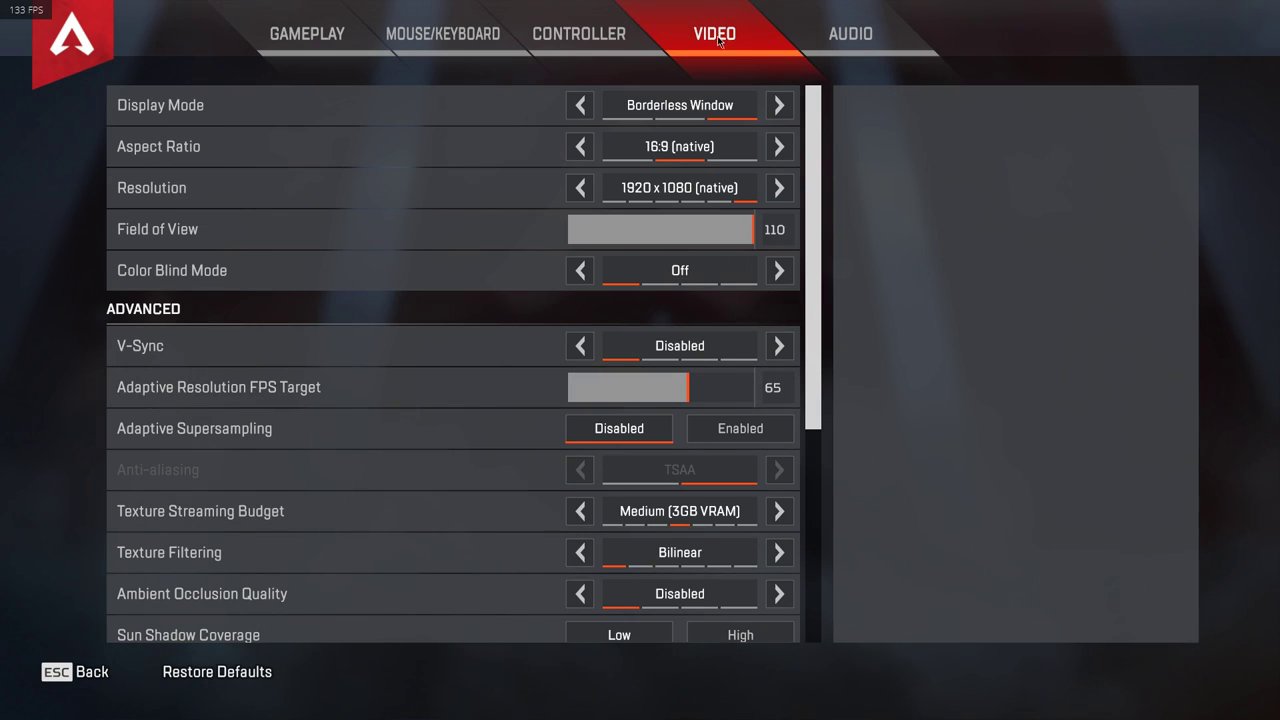
Set Display Mode to Full Screen and keep Resolution at native 1920x1080 after trying 1366x768 and 1280x720
{"action": "left_click", "coordinate": [780, 104]}
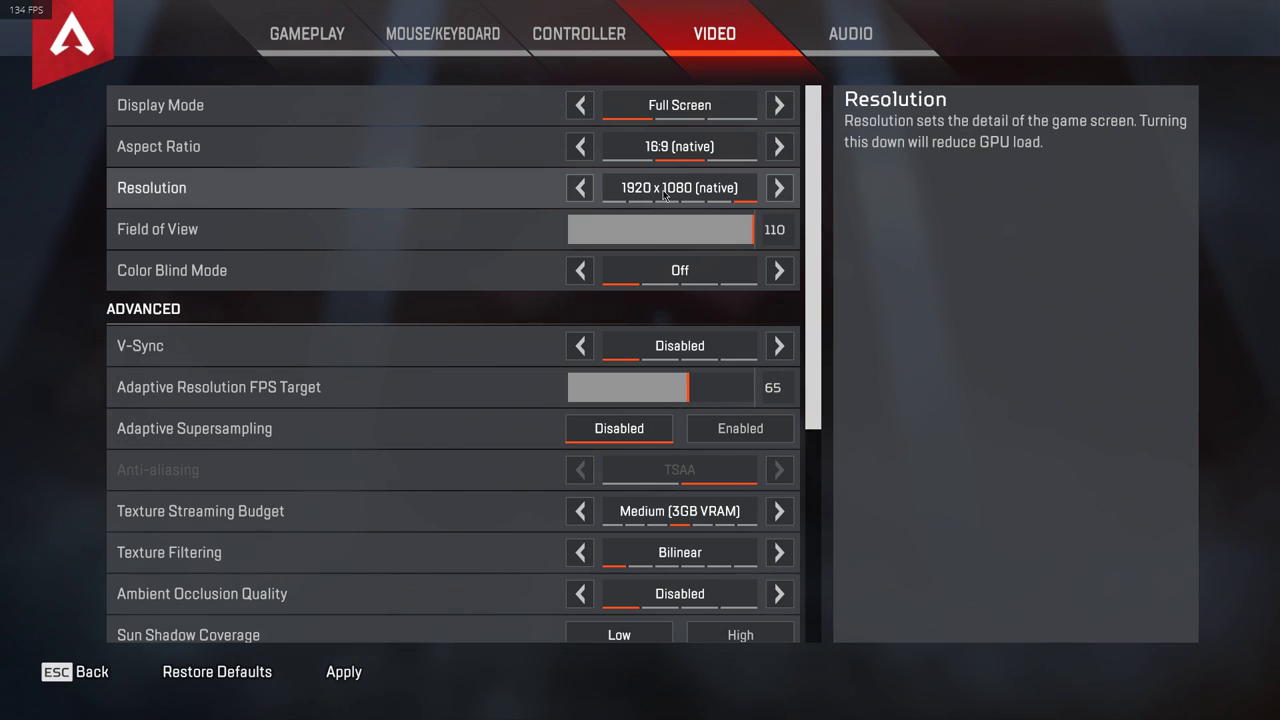
{"action": "left_click", "coordinate": [580, 188]}
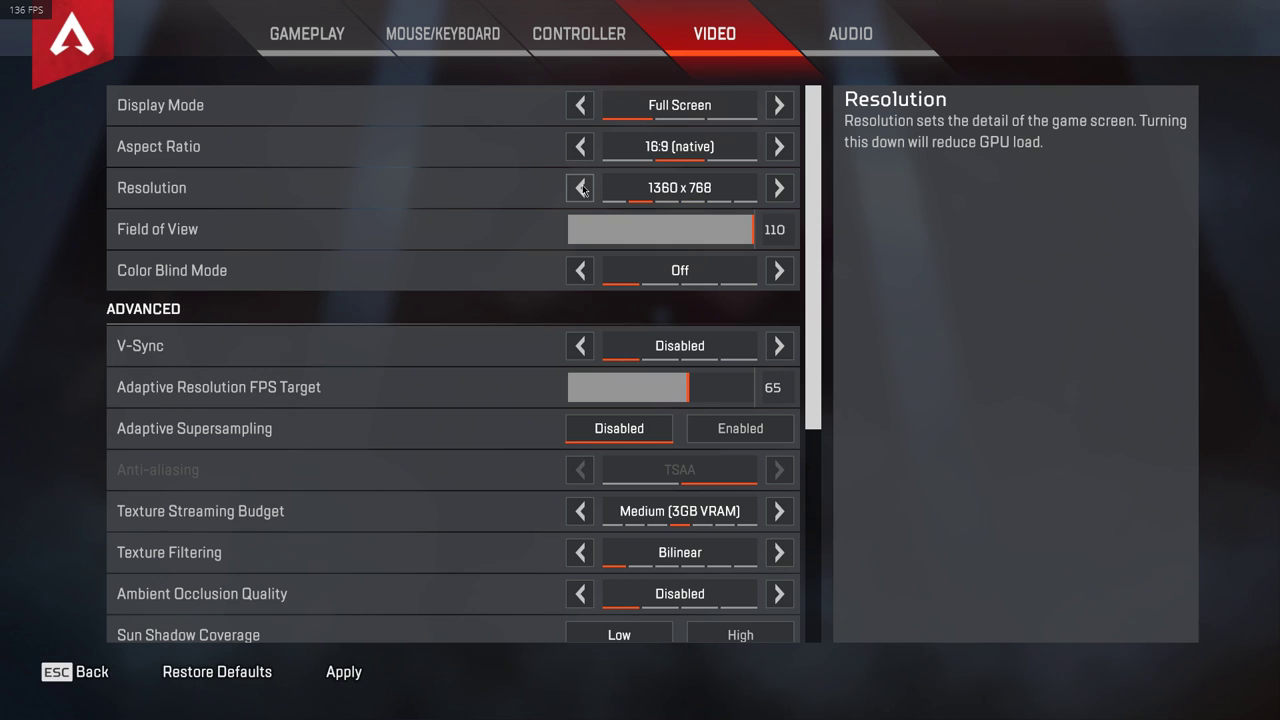
{"action": "left_click", "coordinate": [580, 188]}
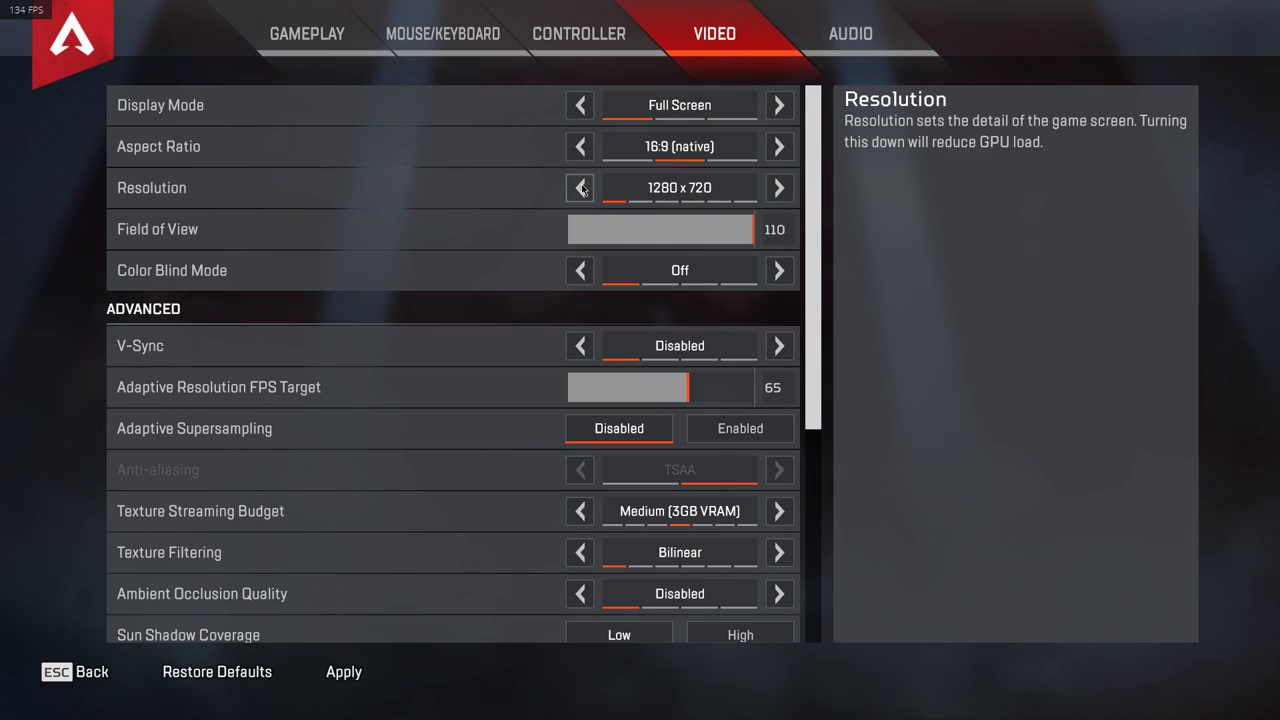
{"action": "left_click", "coordinate": [780, 188]}
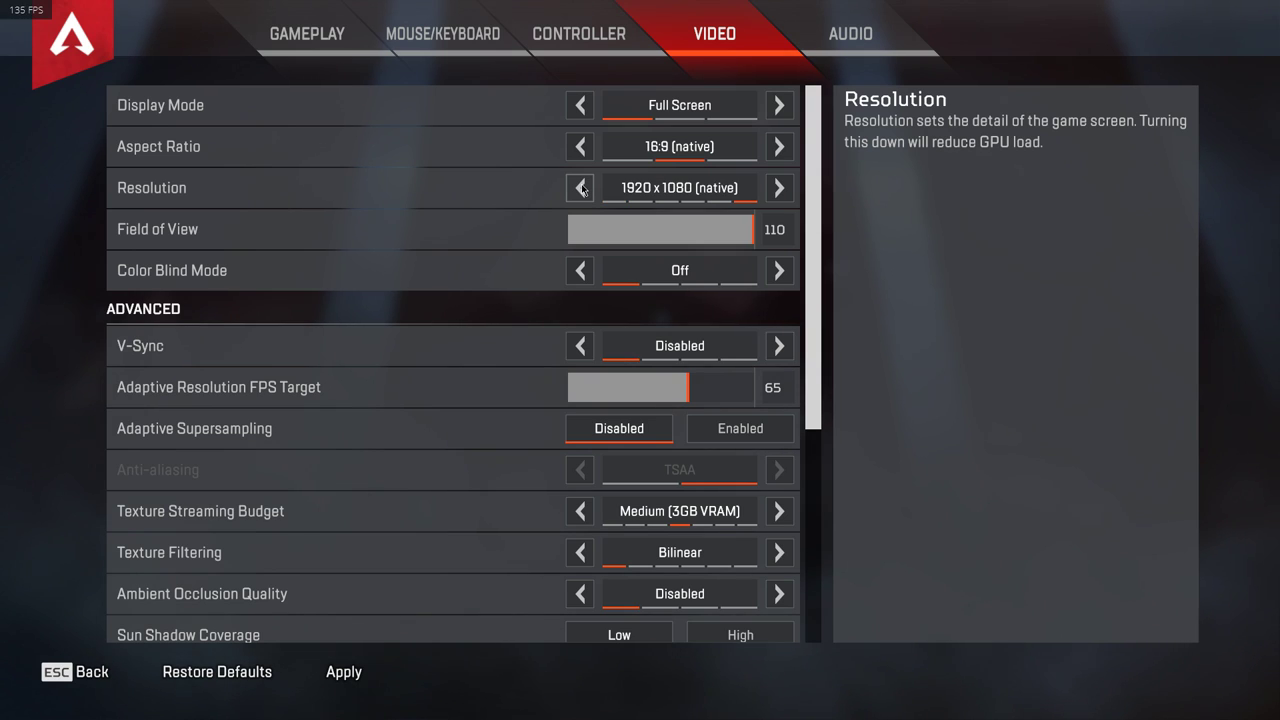
{"action": "mouse_move", "coordinate": [452, 246]}
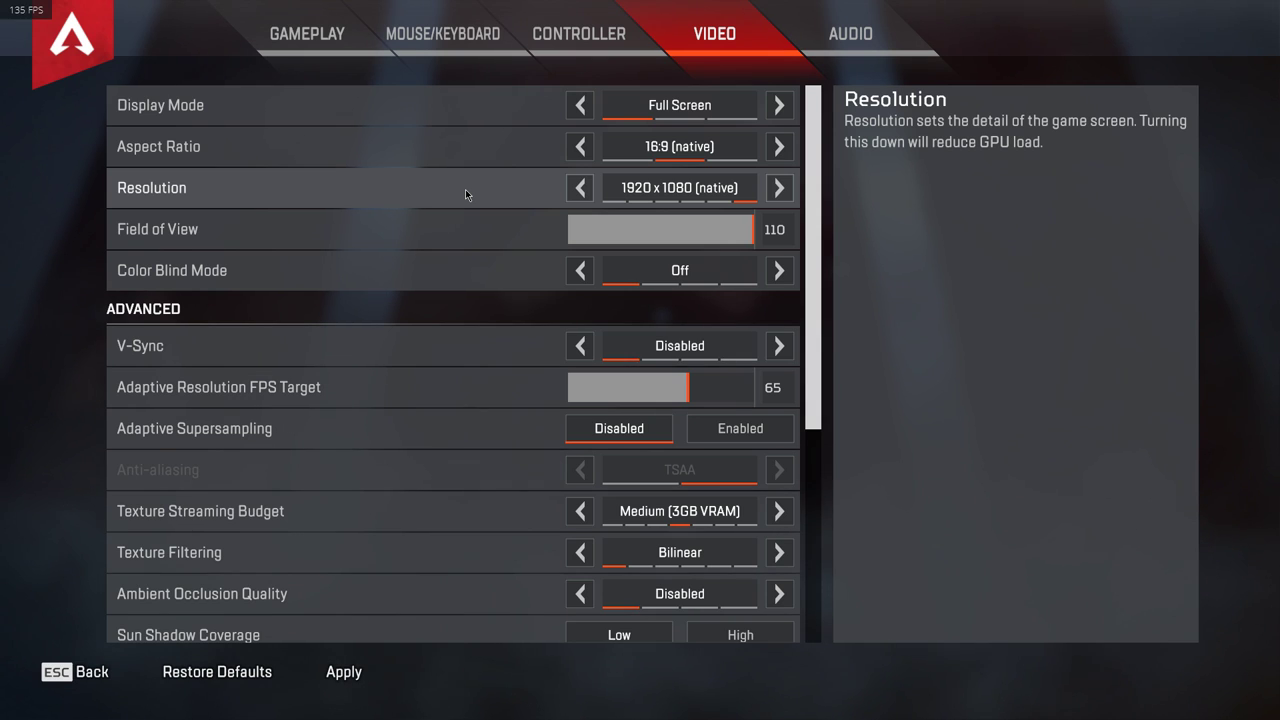
{"action": "mouse_move", "coordinate": [646, 200]}
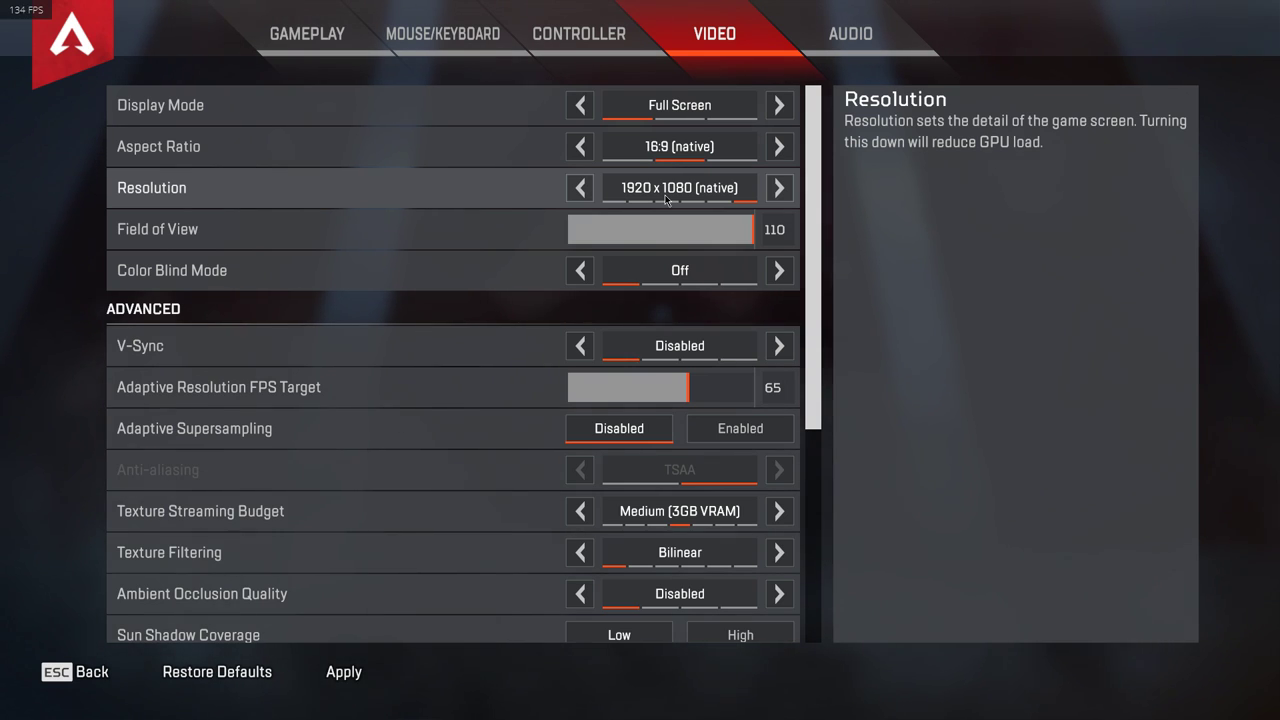
{"action": "left_click_drag", "start_coordinate": [700, 228], "coordinate": [710, 228]}
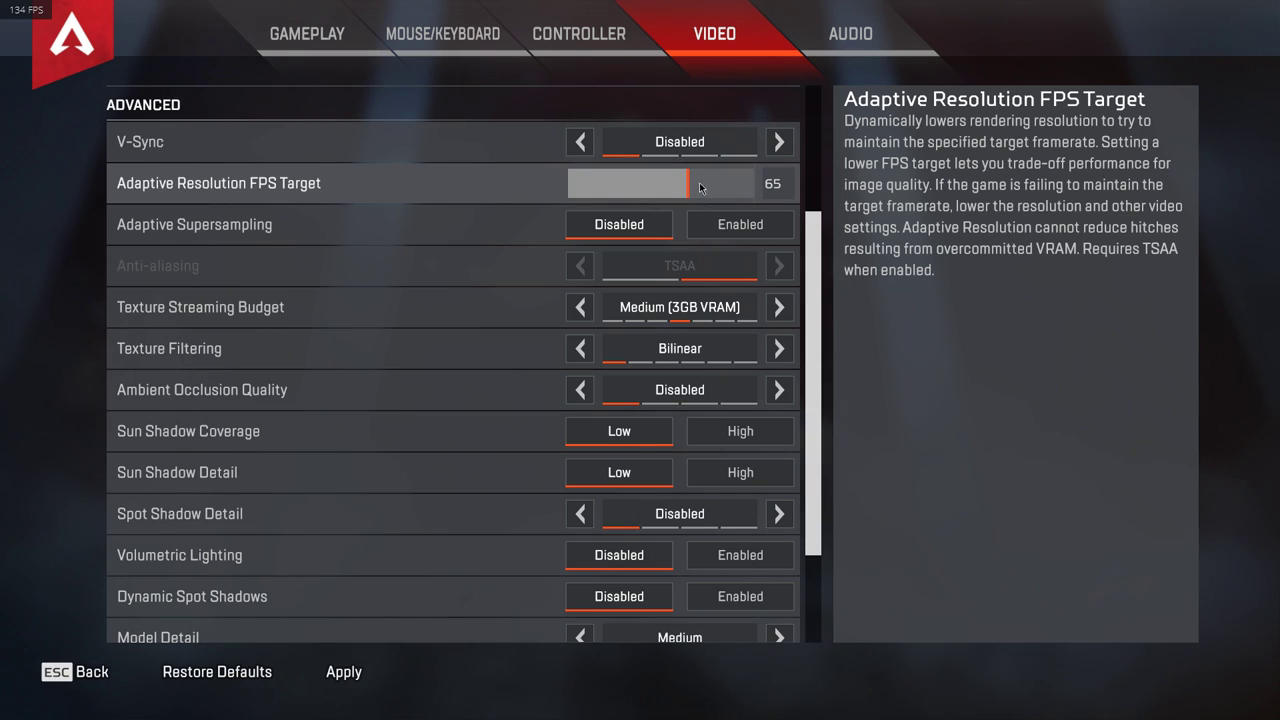
{"action": "left_click_drag", "start_coordinate": [688, 184], "coordinate": [648, 184]}
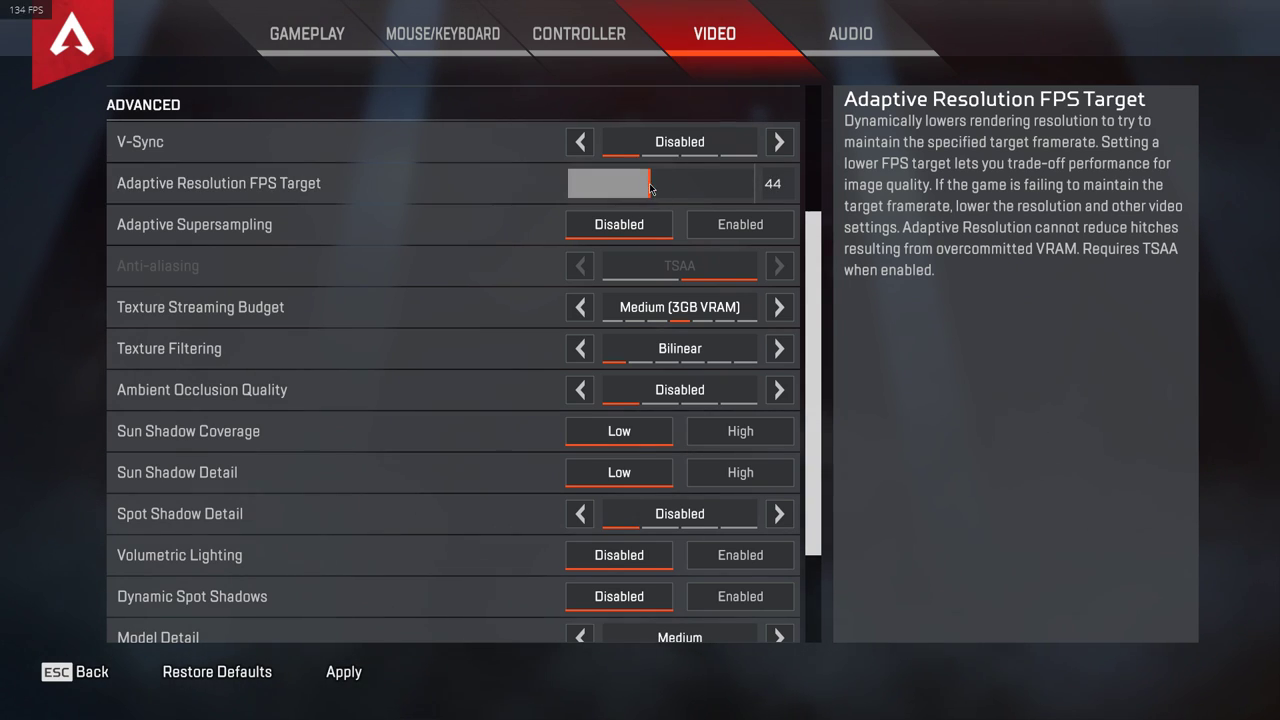
{"action": "left_click_drag", "start_coordinate": [650, 184], "coordinate": [688, 184]}
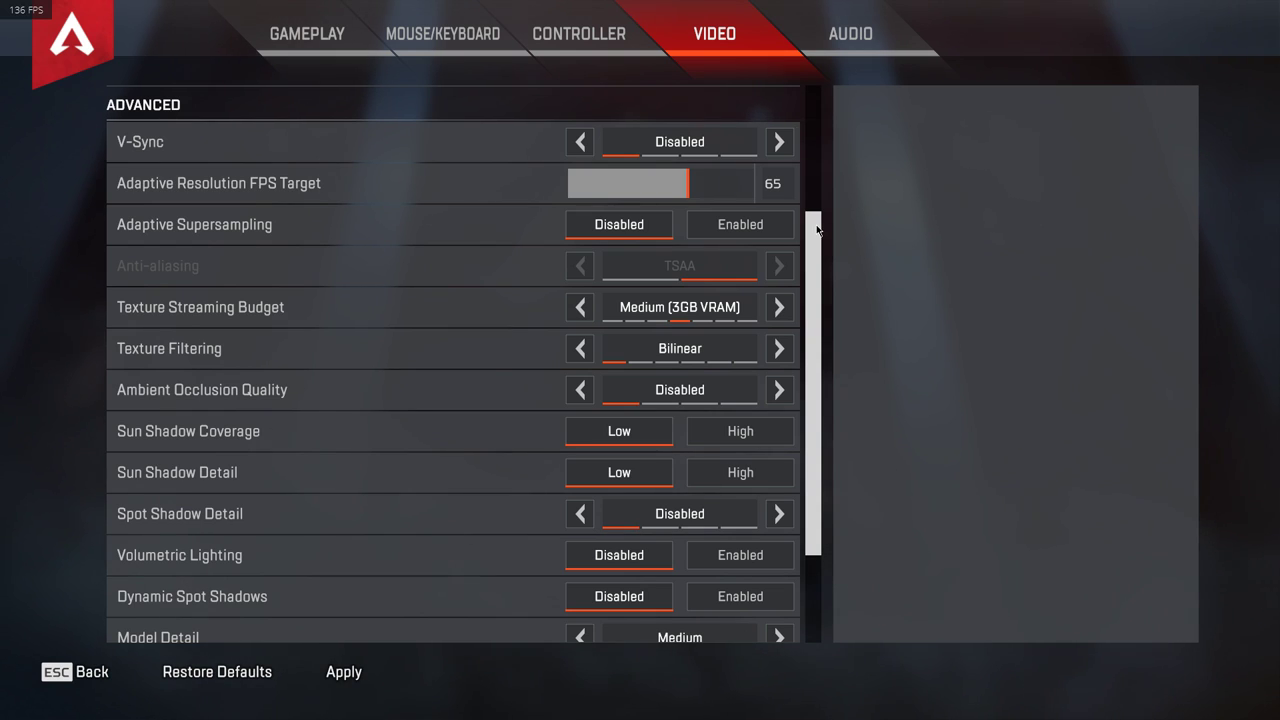
{"action": "mouse_move", "coordinate": [810, 228]}
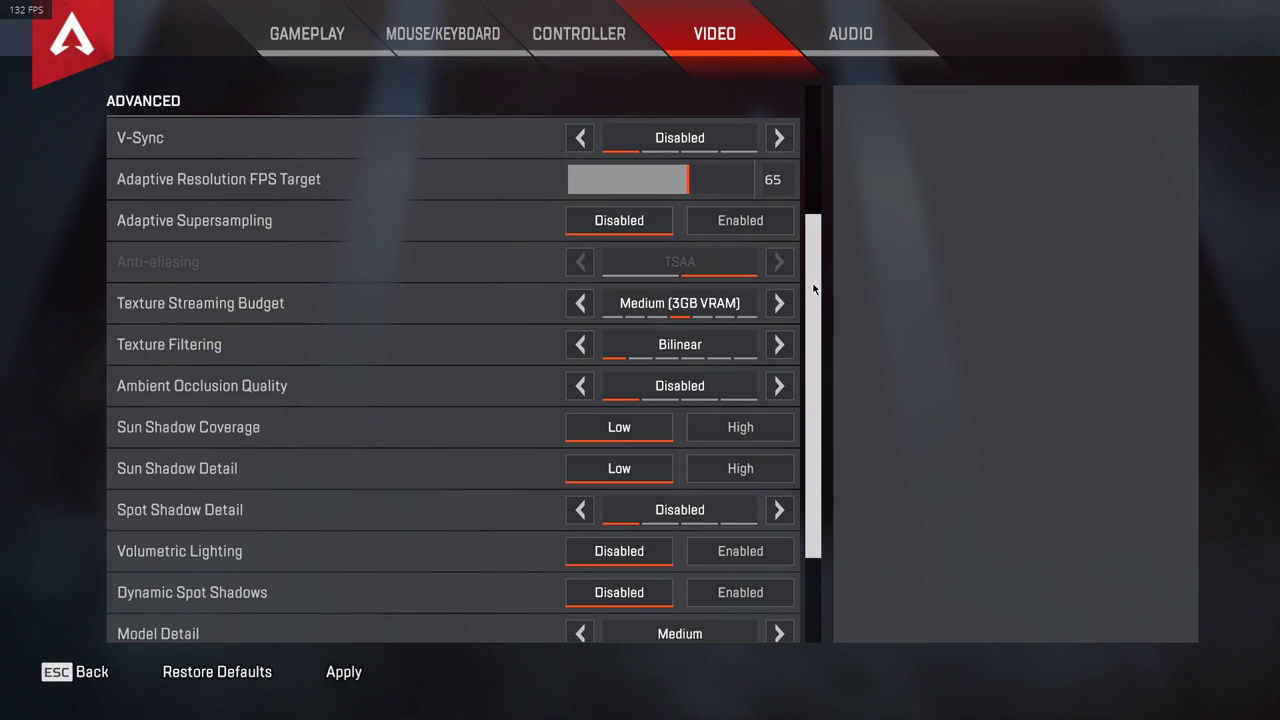
{"action": "scroll", "scroll_direction": "down", "scroll_amount": 3}
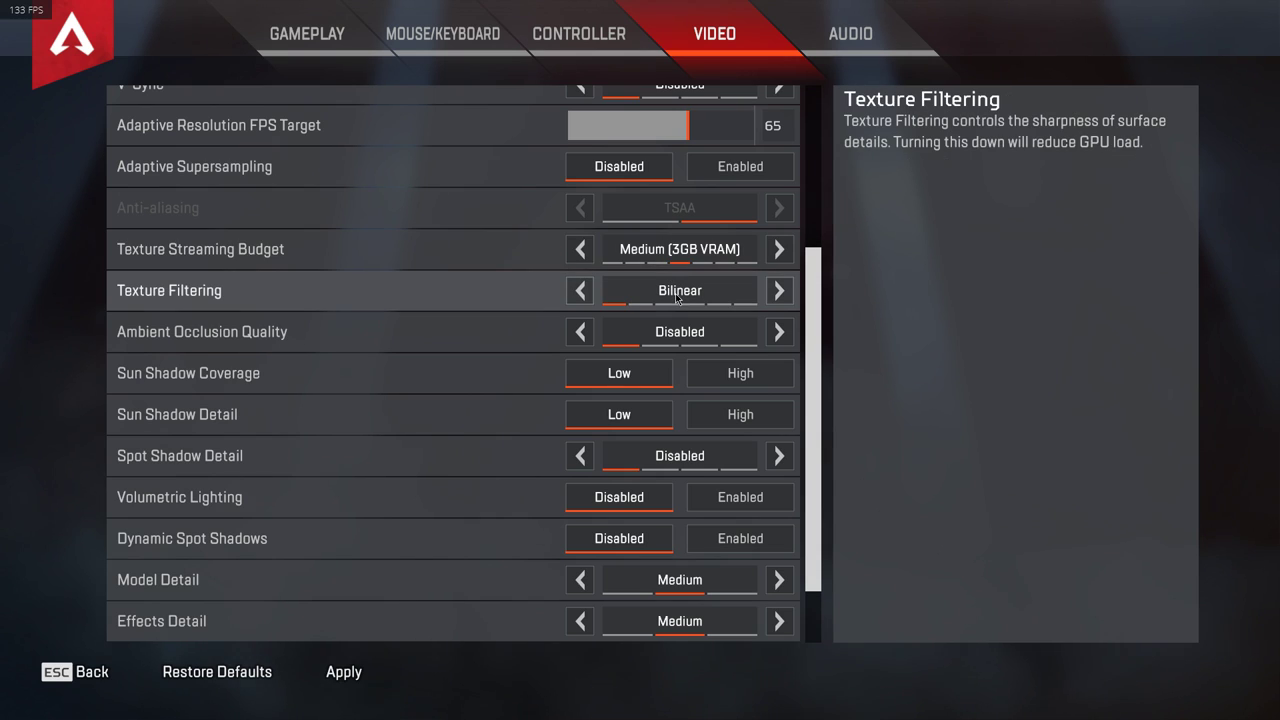
{"action": "mouse_move", "coordinate": [668, 332]}
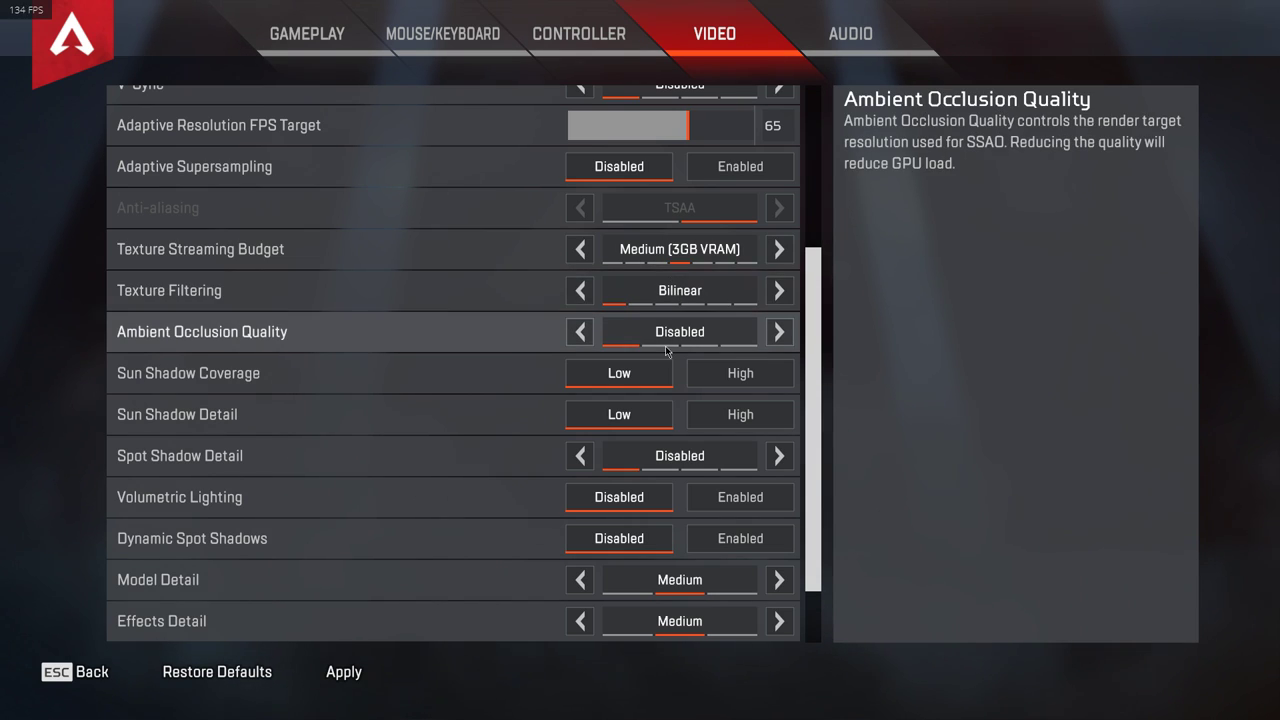
{"action": "mouse_move", "coordinate": [680, 384]}
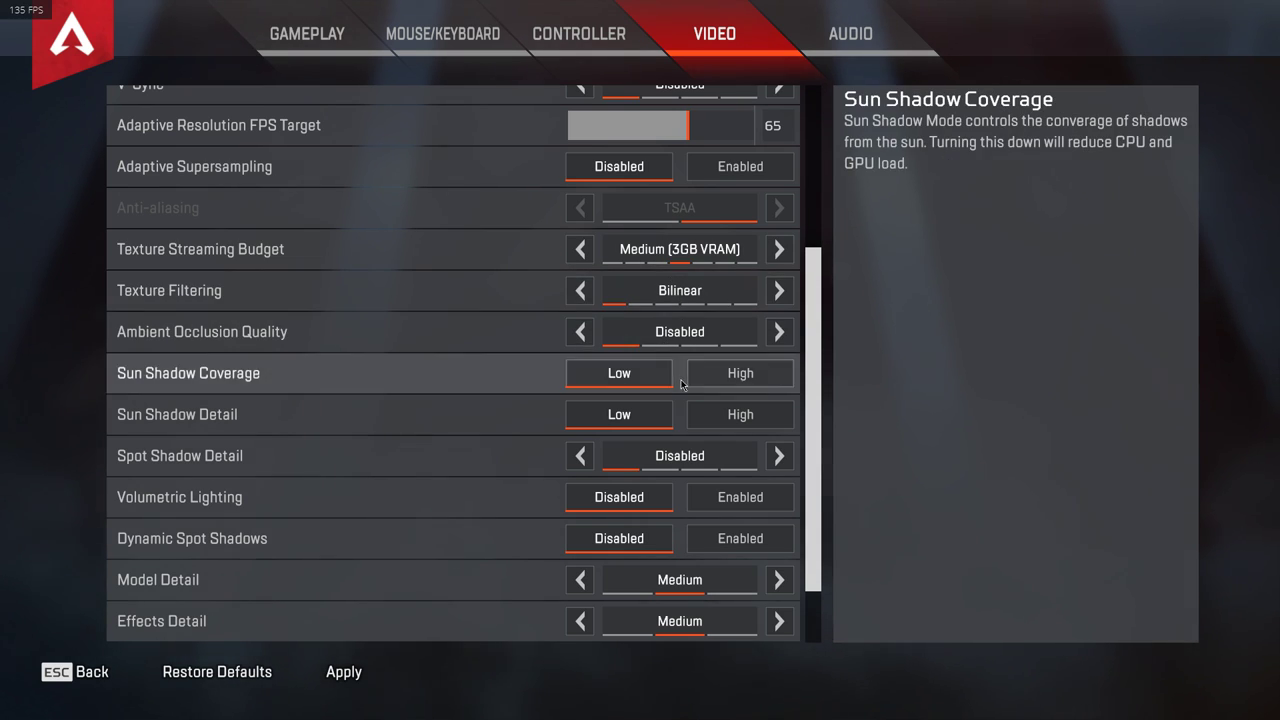
{"action": "mouse_move", "coordinate": [780, 456]}
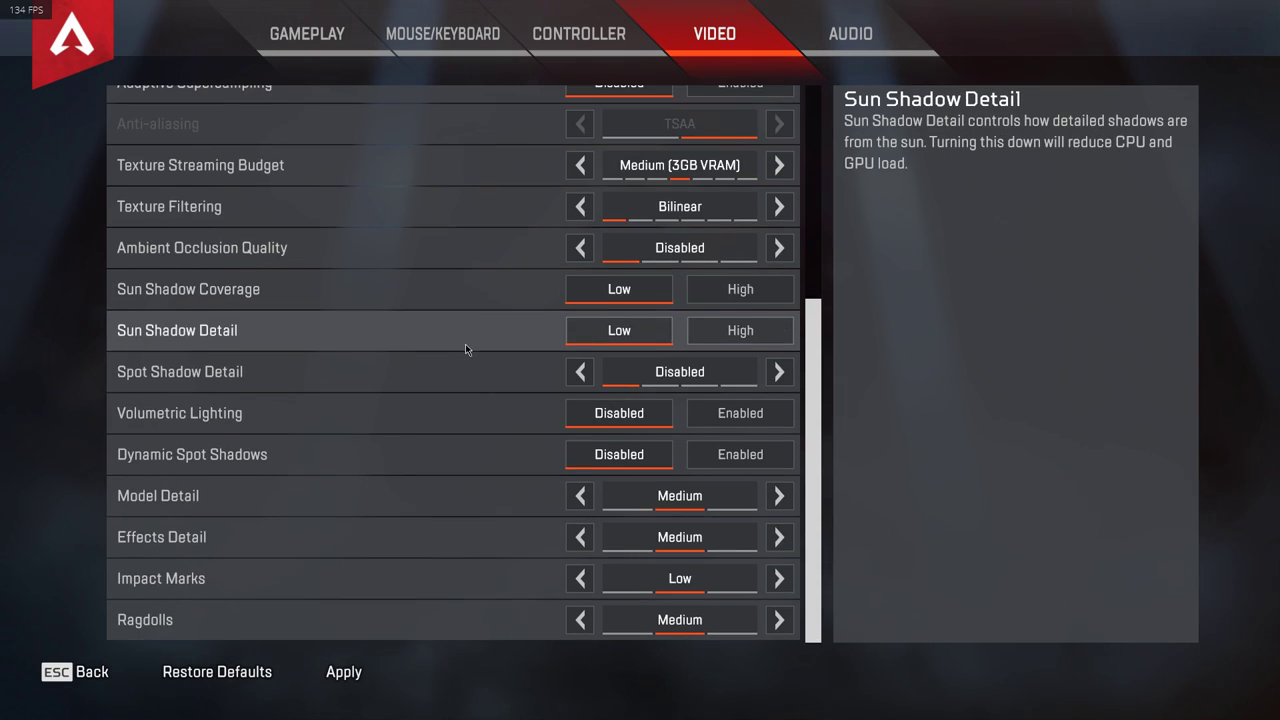
{"action": "mouse_move", "coordinate": [580, 370]}
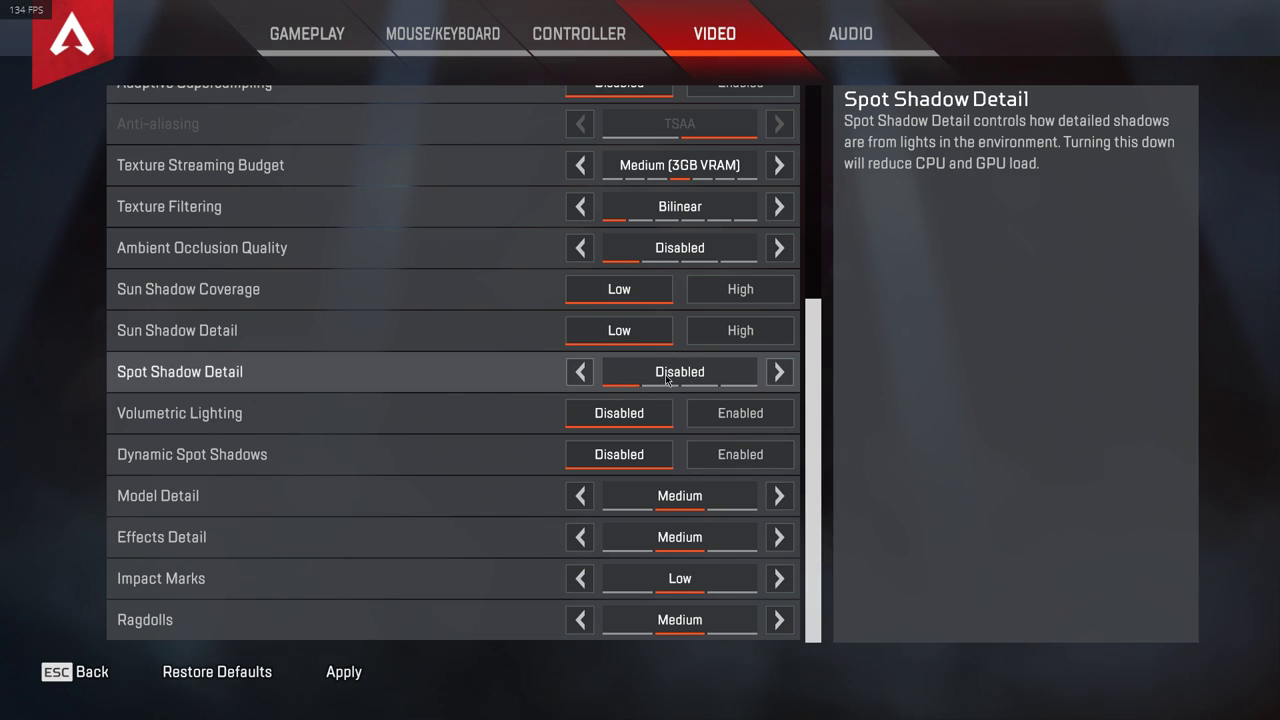
{"action": "mouse_move", "coordinate": [620, 454]}
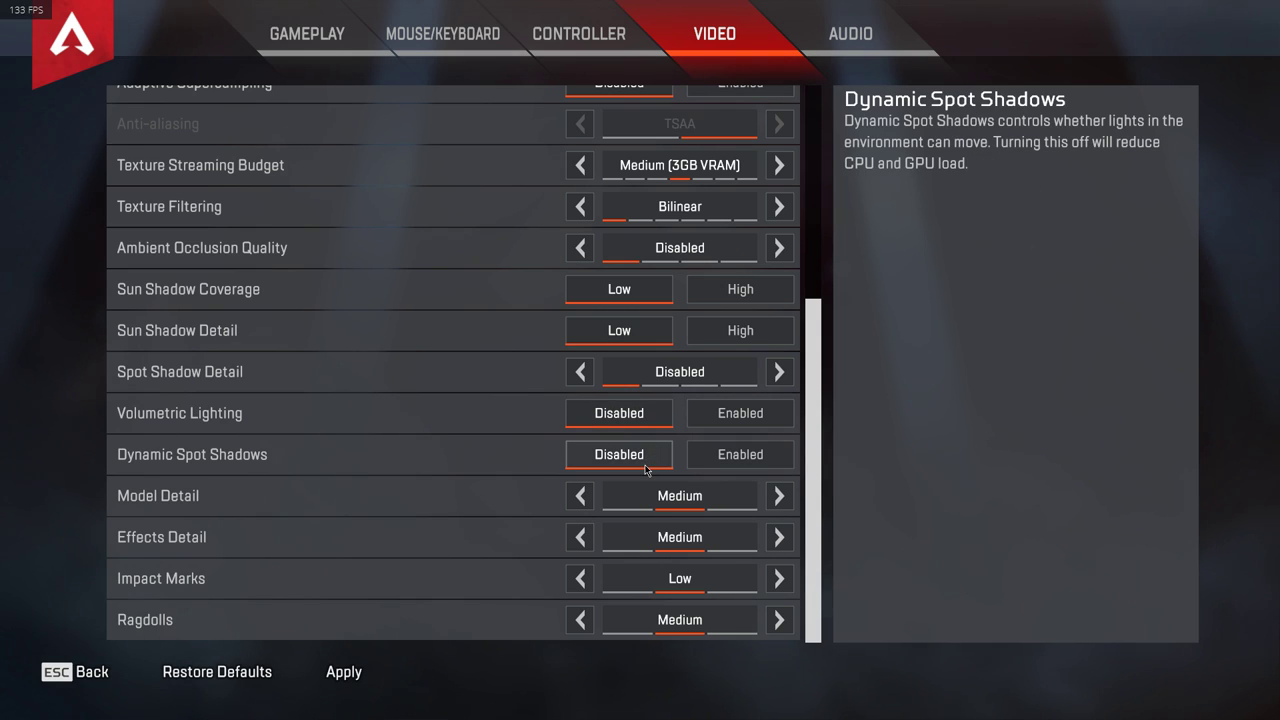
{"action": "left_click", "coordinate": [580, 496]}
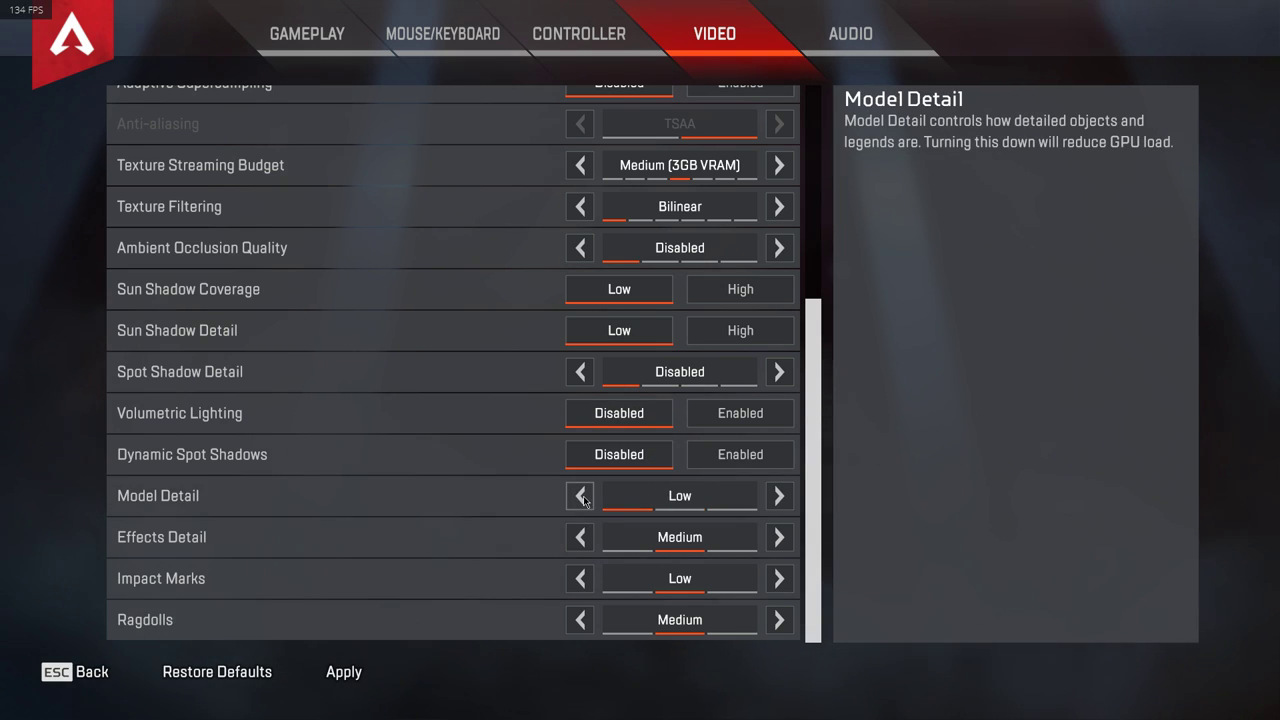
{"action": "left_click", "coordinate": [780, 496]}
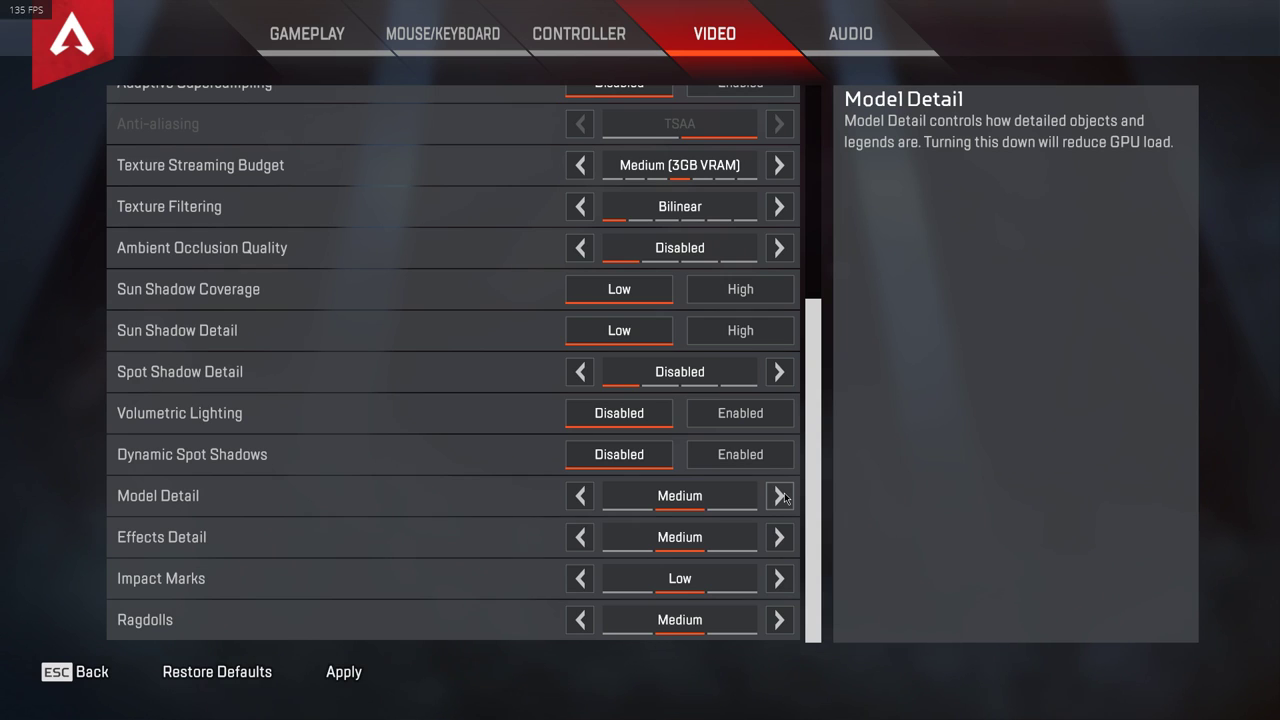
{"action": "mouse_move", "coordinate": [668, 530]}
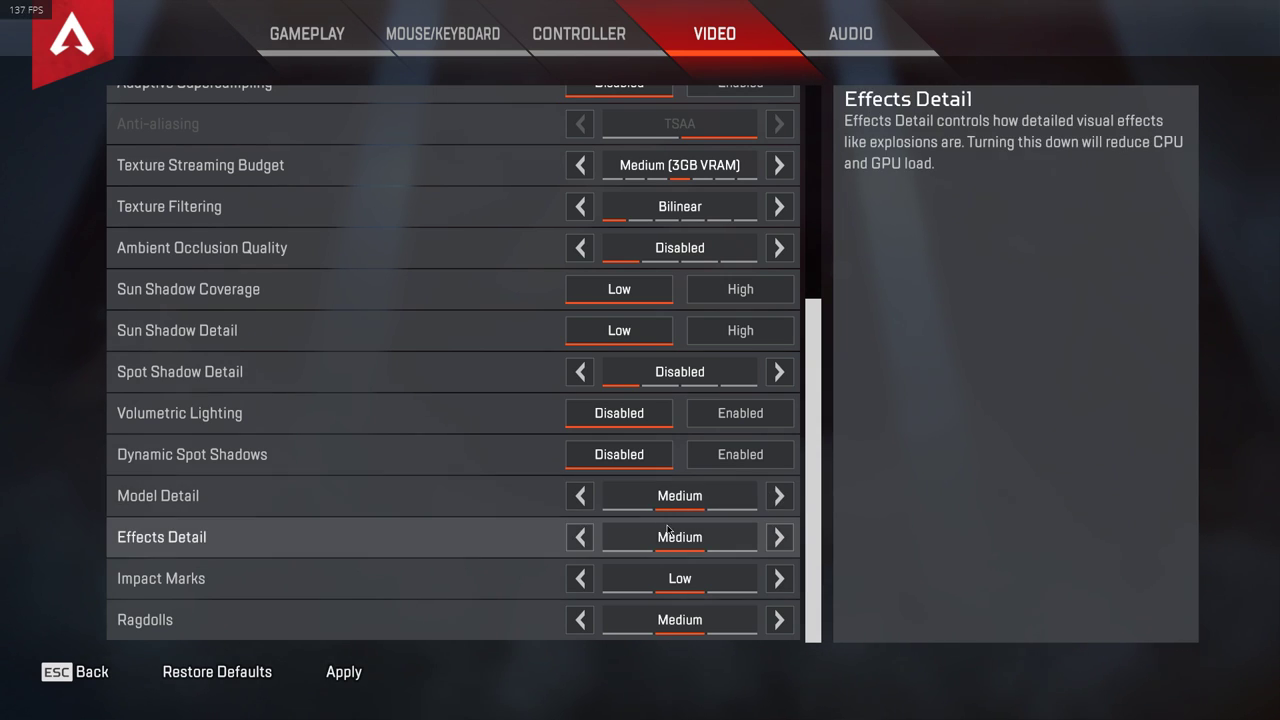